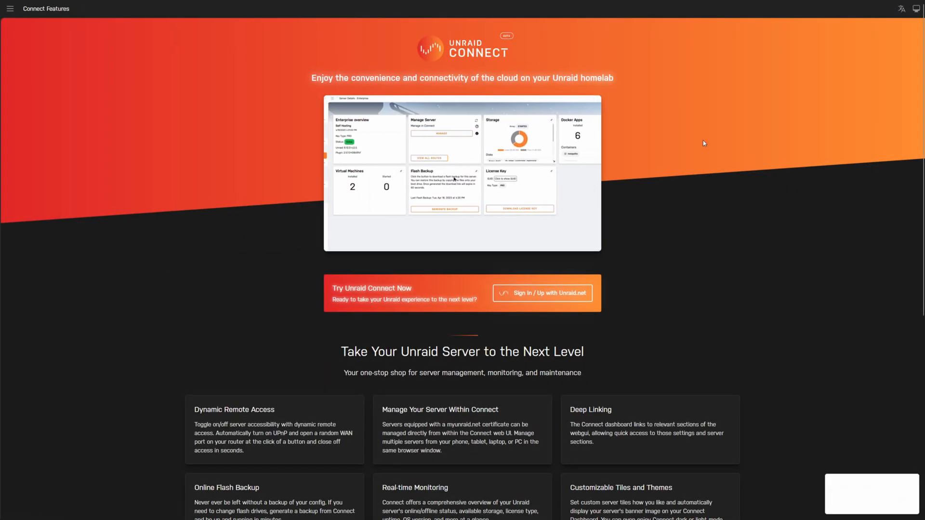
Search the Apps catalogue for 'unraid' to find the Unraid Connect plugin
scroll(down, 3)
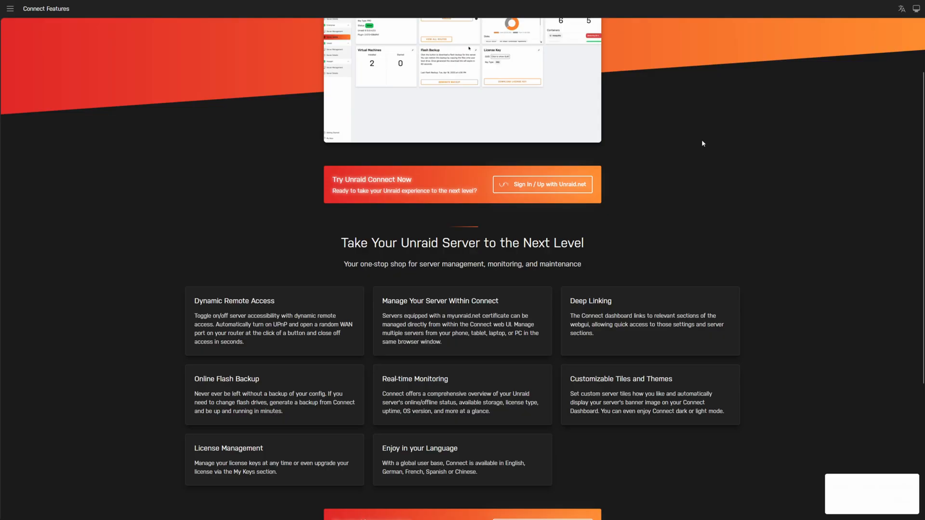
scroll(down, 3)
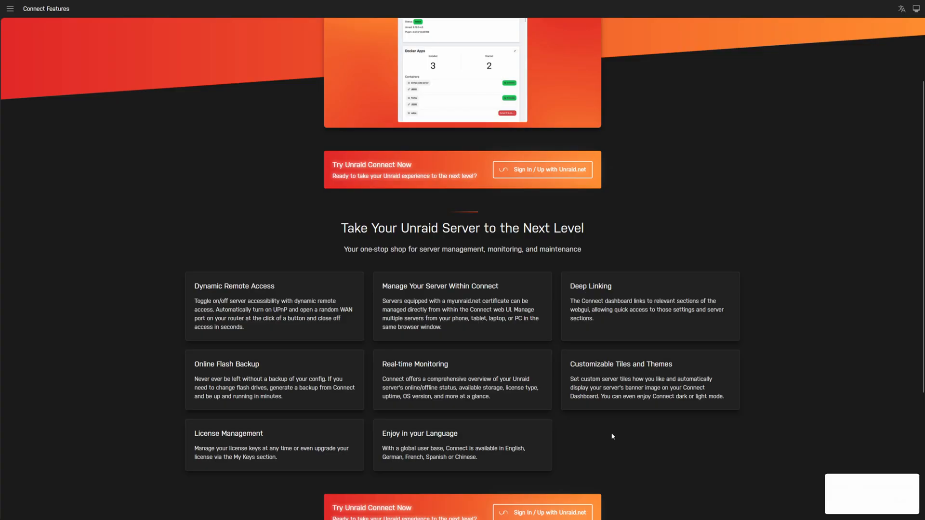
scroll(down, 3)
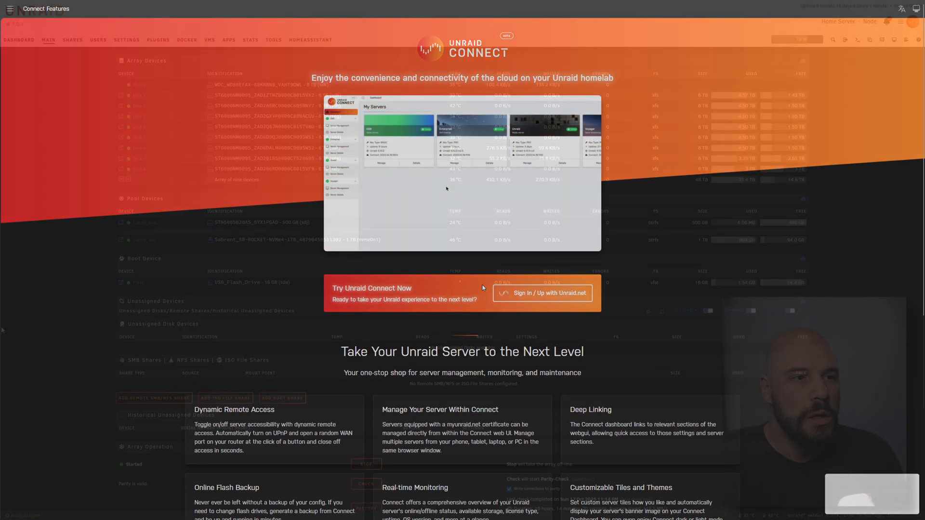
click(229, 39)
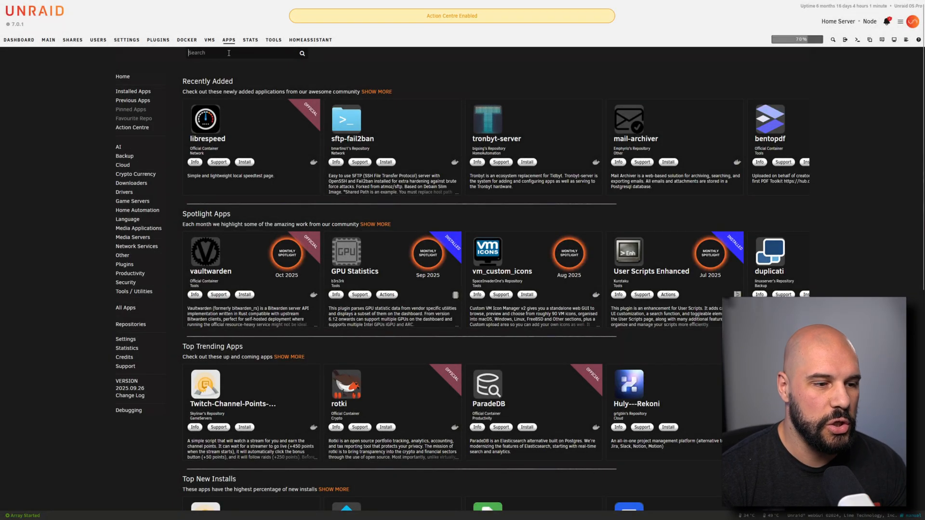
text(unraid con)
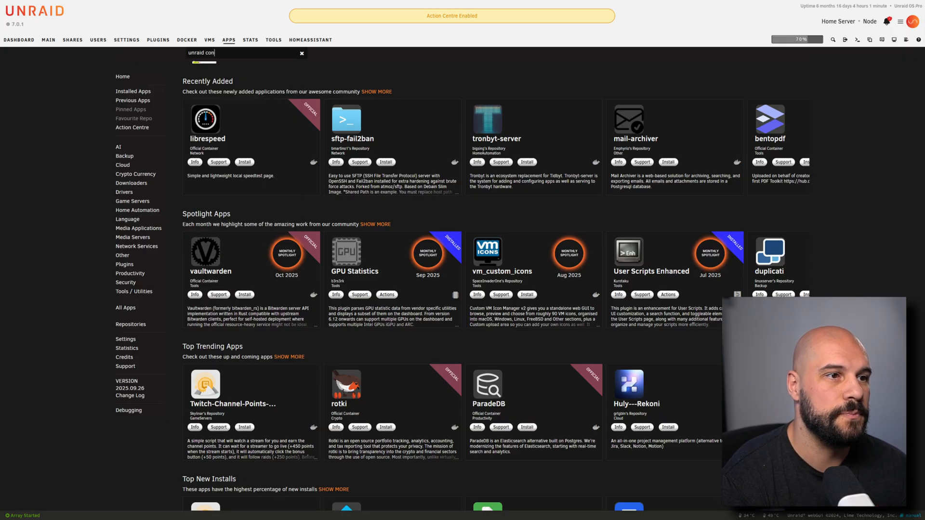
key(enter)
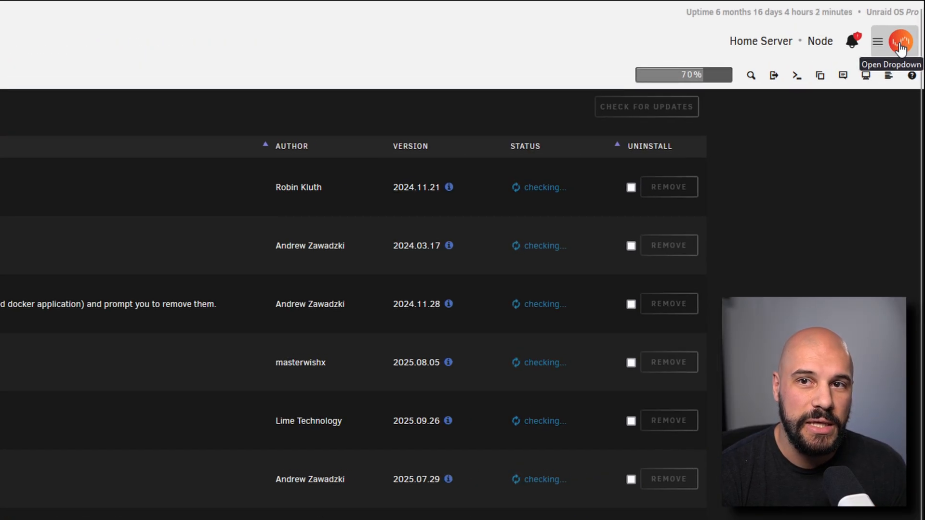
Start signing in with an Unraid.net account from the Connect avatar menu
click(899, 42)
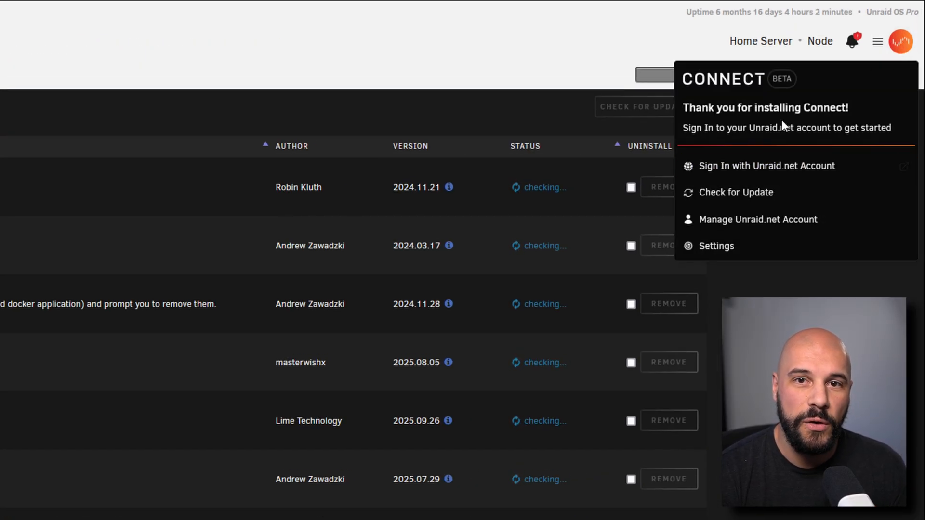
mouse_move(765, 165)
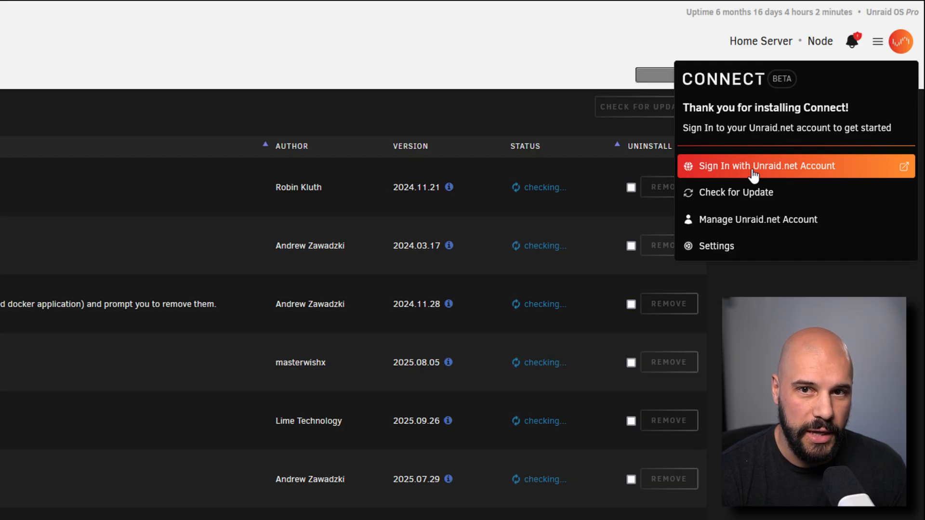
click(766, 166)
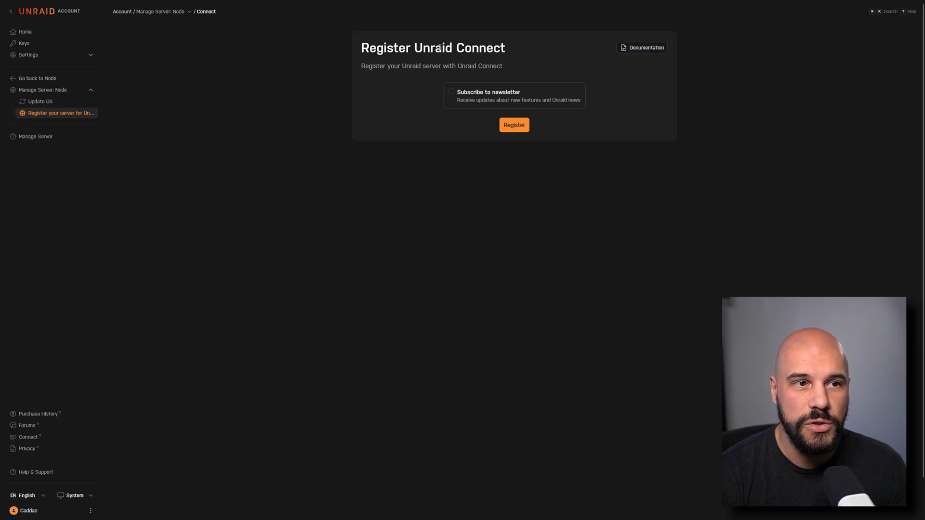
mouse_move(527, 138)
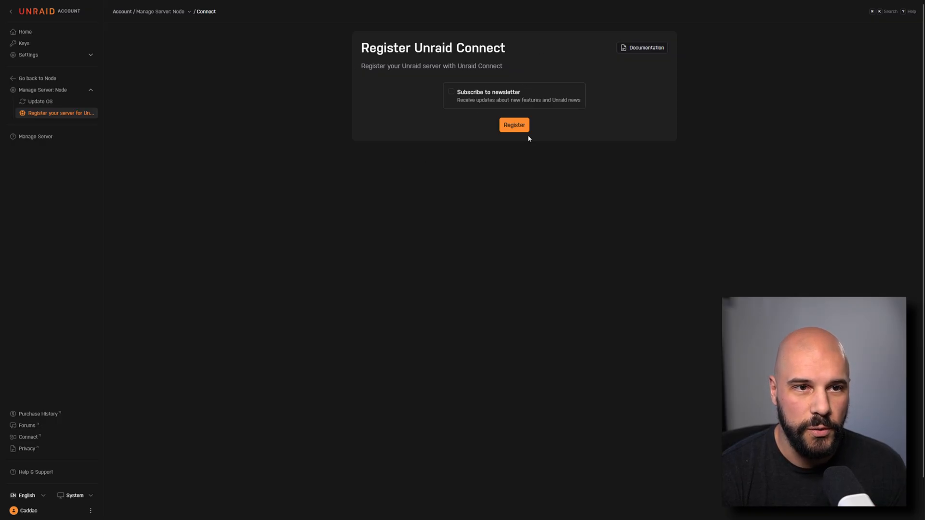
Register server Node with Unraid Connect using the Register button
click(513, 124)
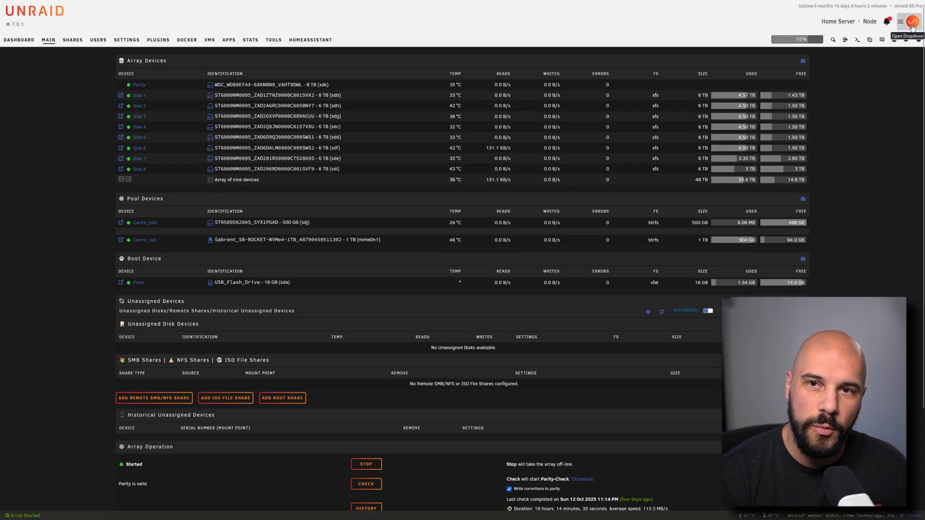
Check Connect shows Connected and go to the Unraid Connect dashboard
click(912, 21)
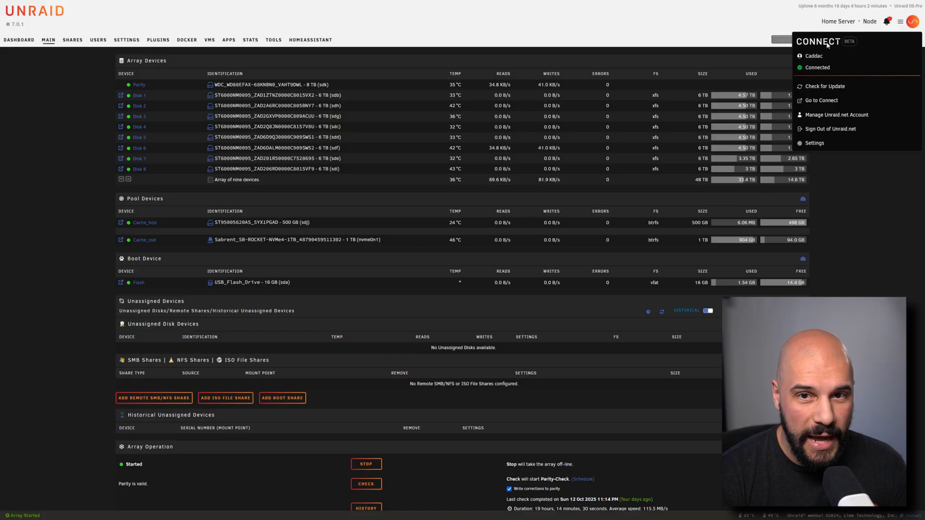
mouse_move(820, 100)
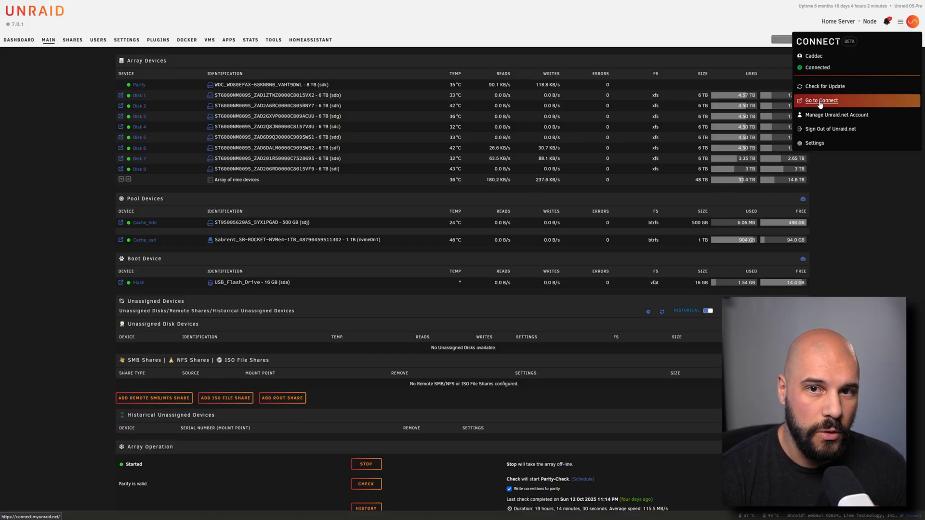
click(819, 100)
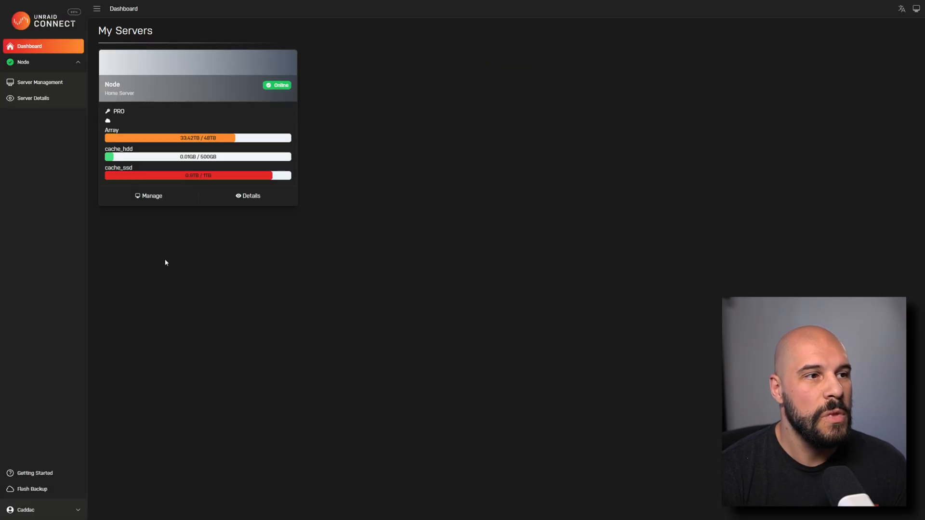
mouse_move(456, 198)
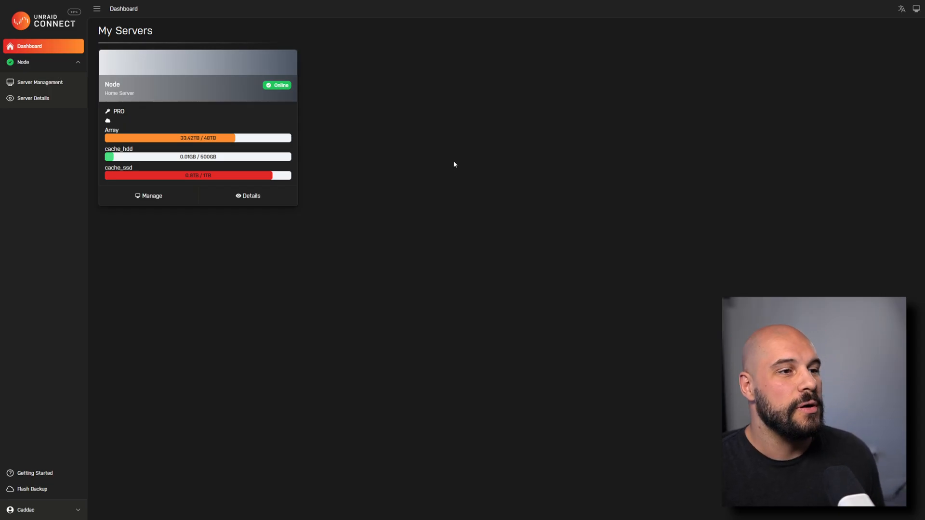
mouse_move(227, 112)
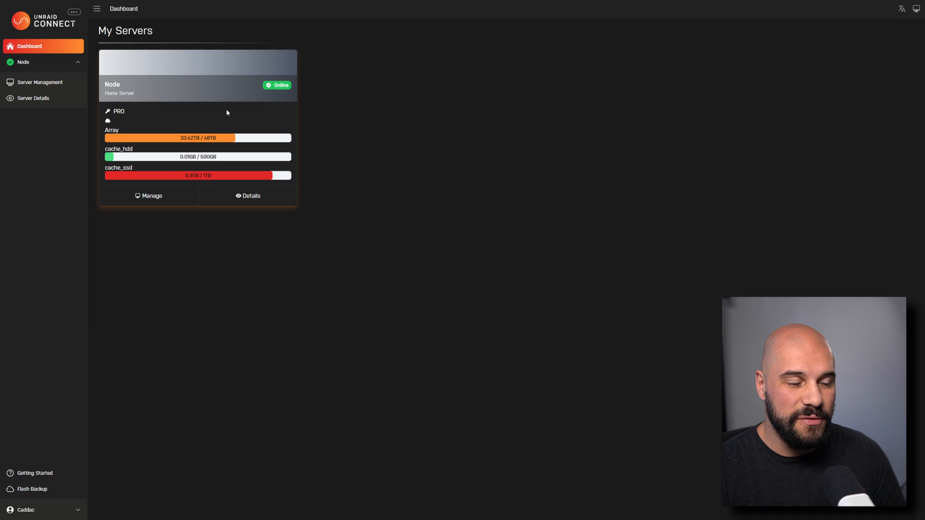
mouse_move(108, 112)
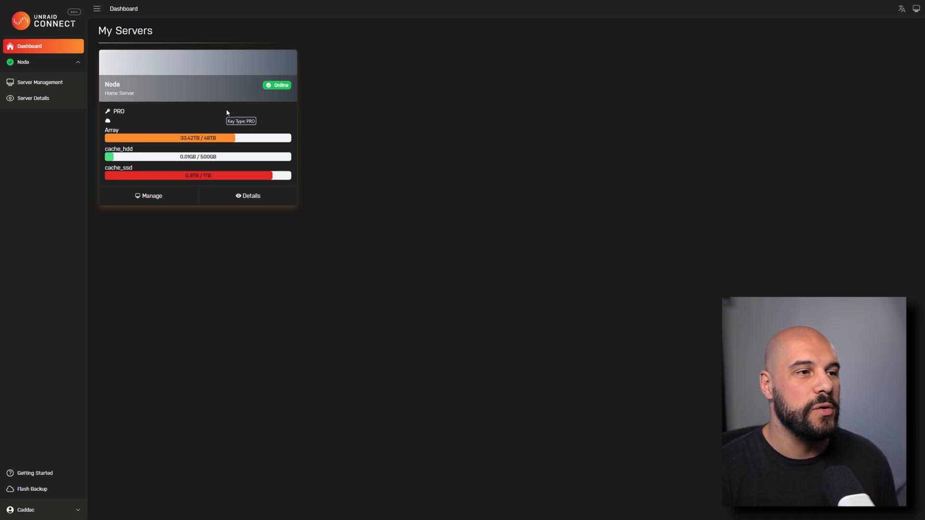
mouse_move(234, 116)
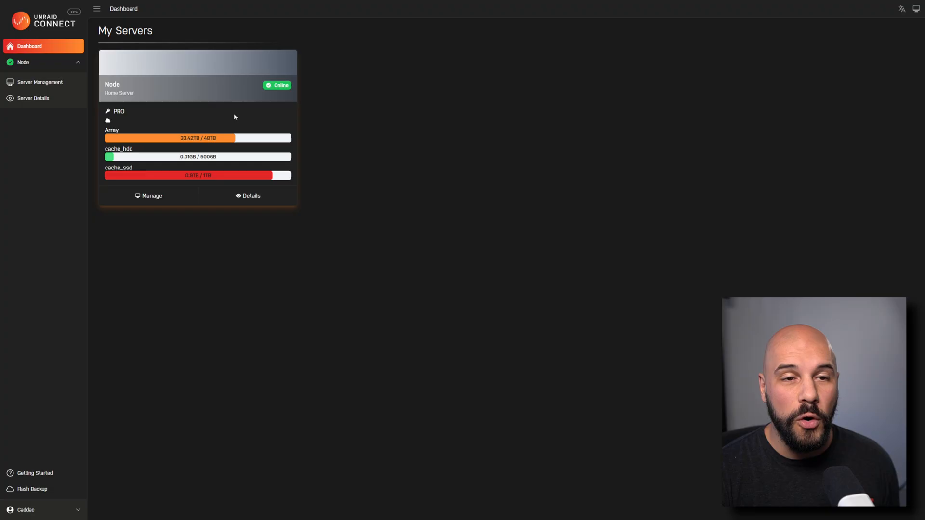
mouse_move(106, 110)
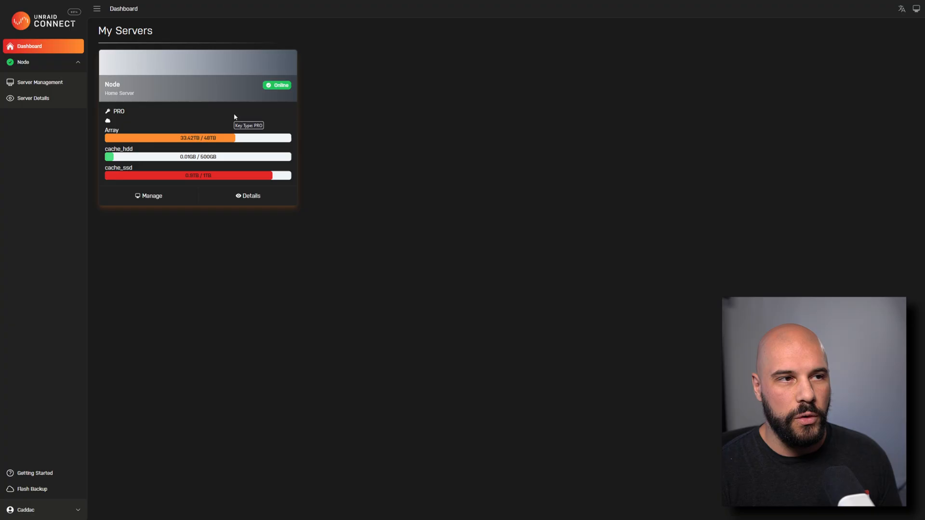
mouse_move(232, 84)
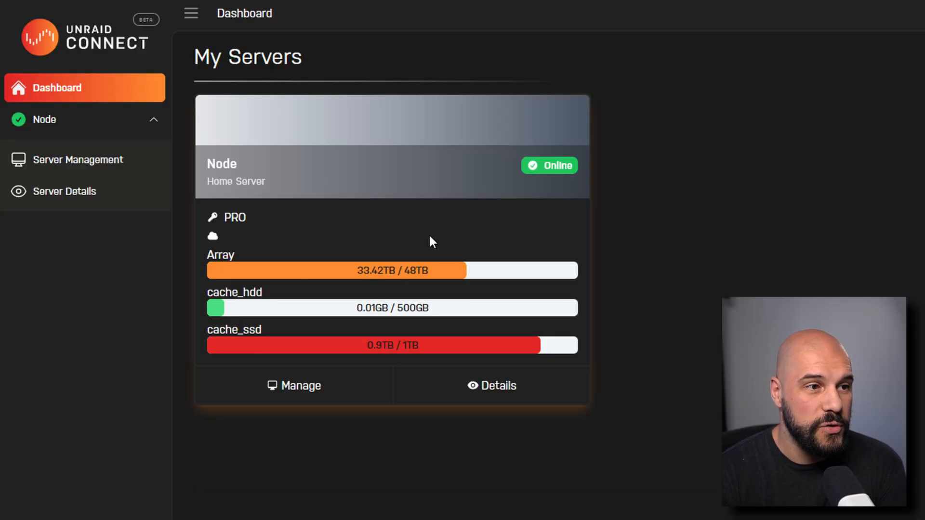
mouse_move(598, 211)
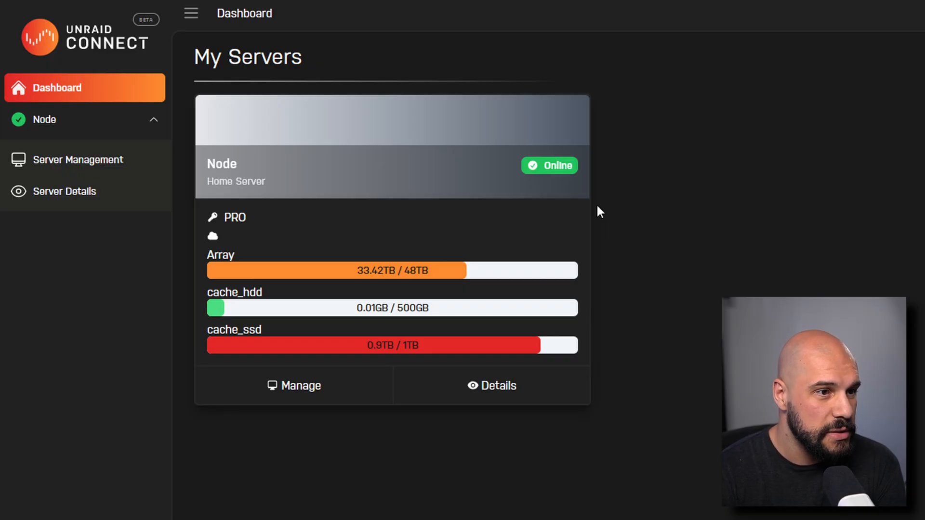
mouse_move(531, 291)
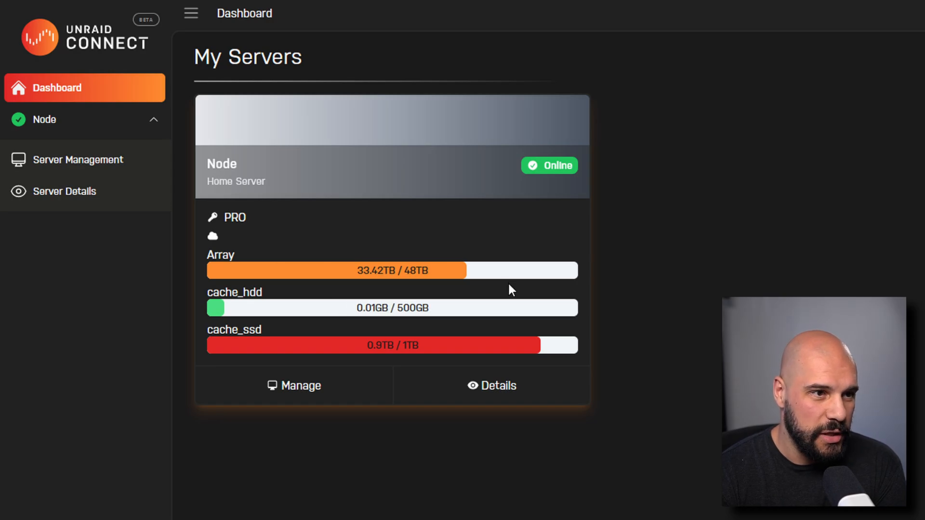
mouse_move(611, 311)
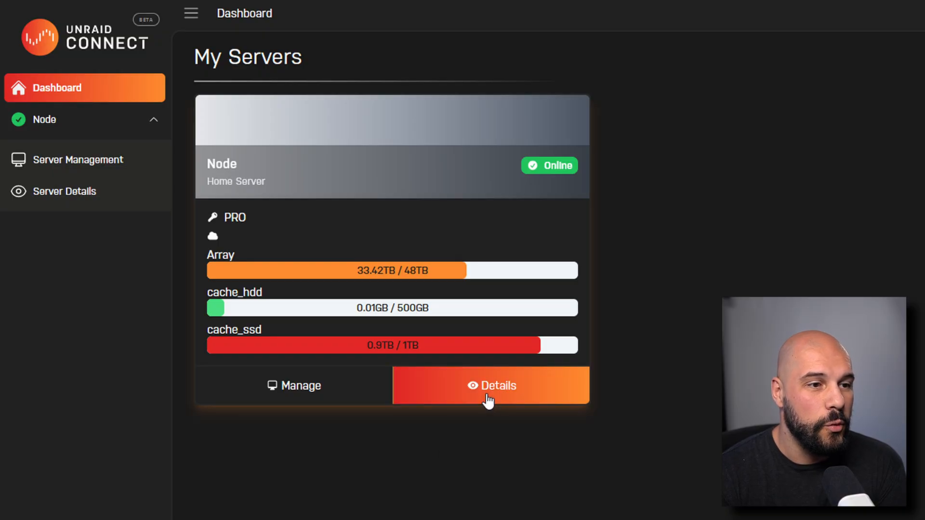
View the detailed overview page of server Node
click(489, 385)
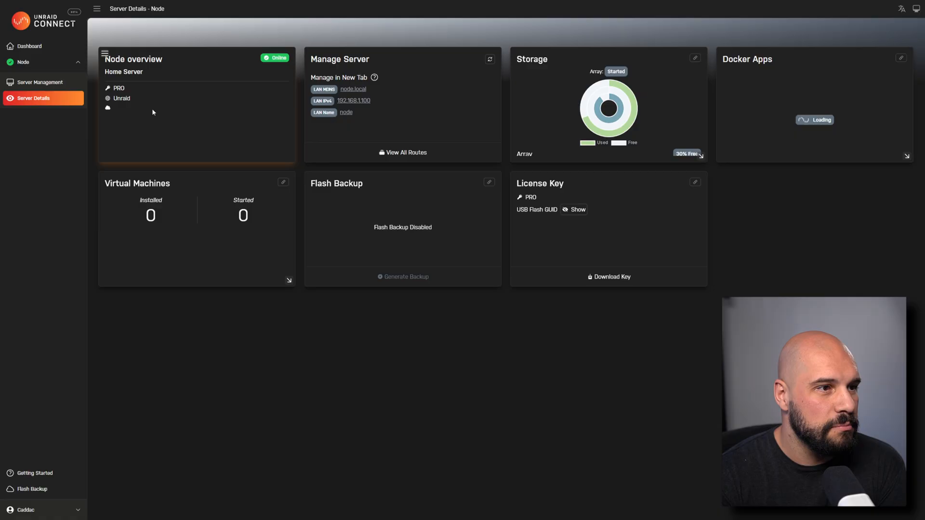
mouse_move(176, 235)
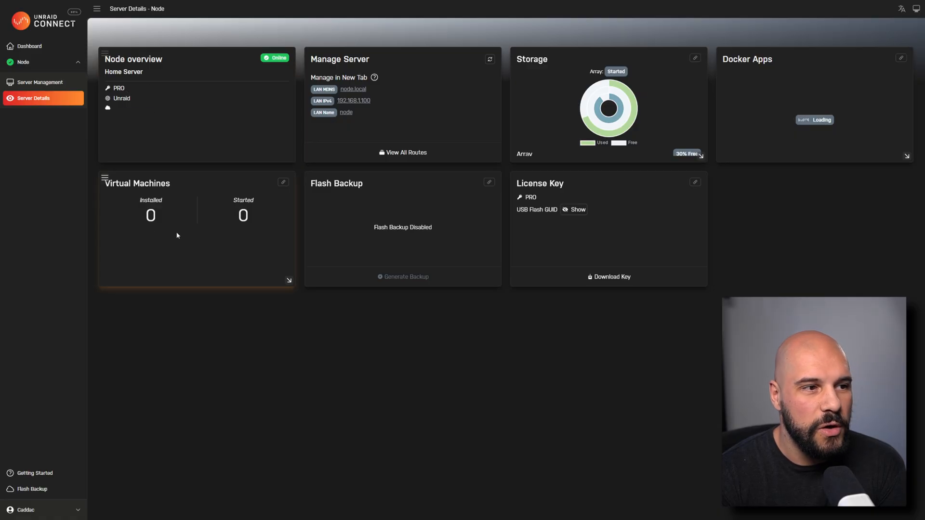
mouse_move(191, 215)
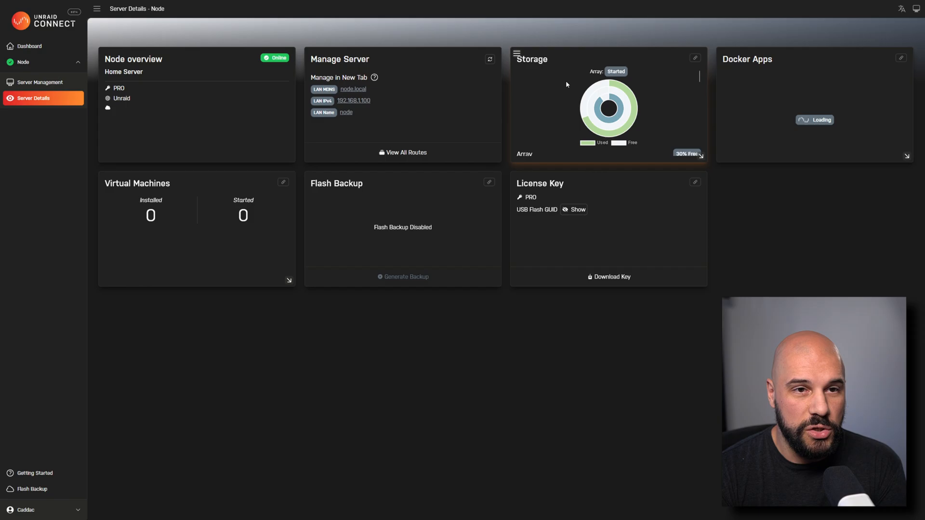
mouse_move(837, 109)
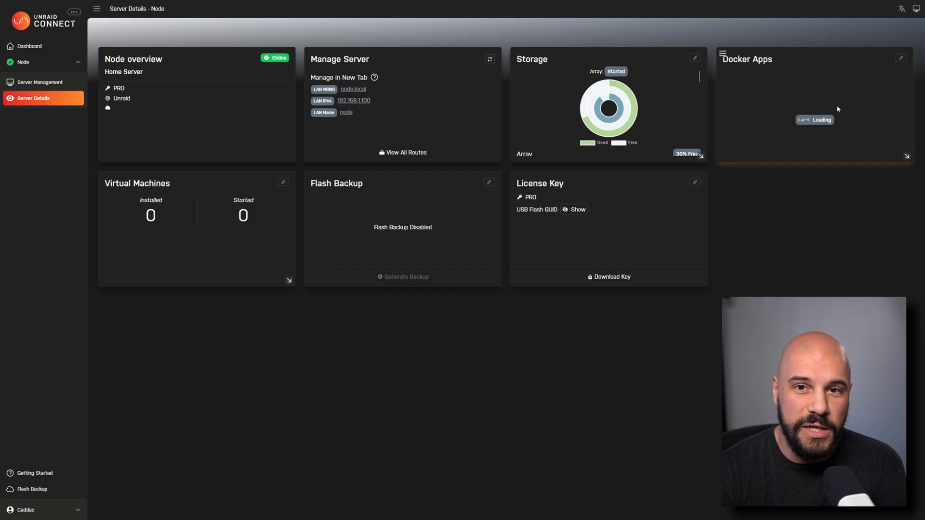
mouse_move(890, 151)
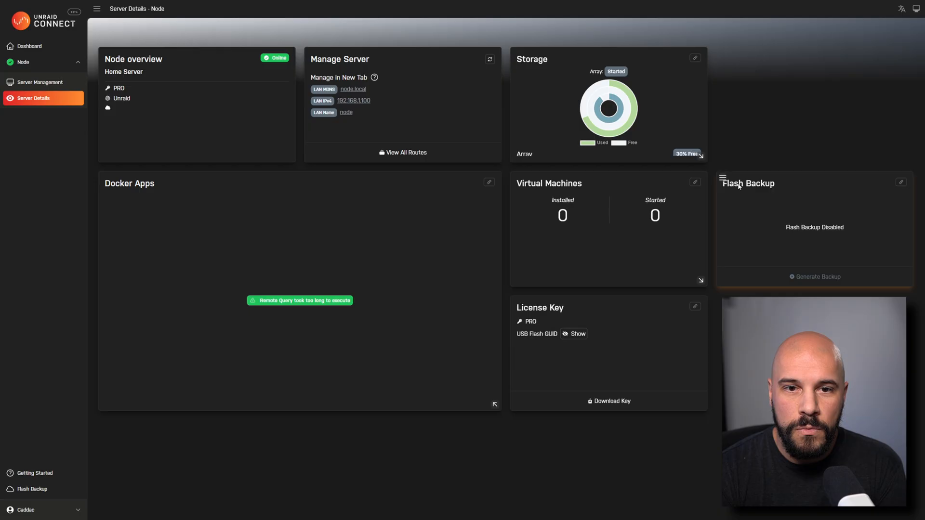
double_click(758, 183)
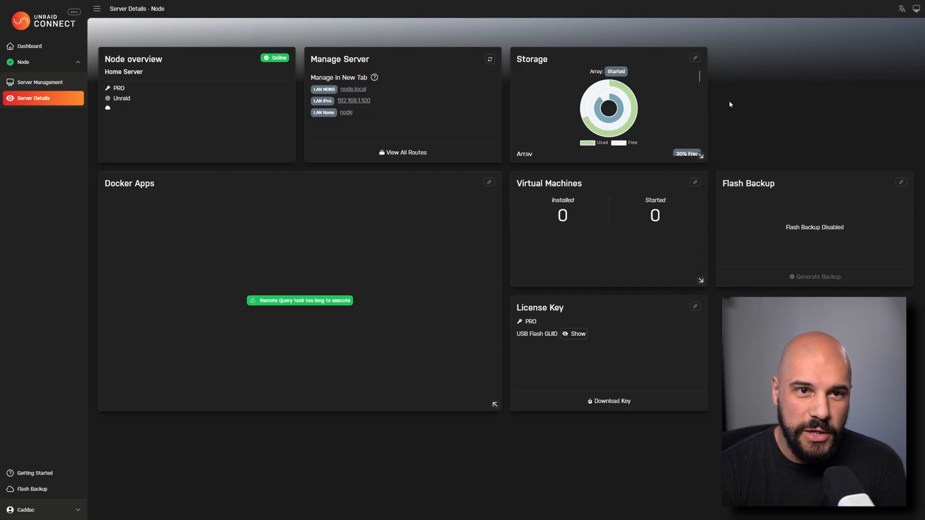
mouse_move(817, 75)
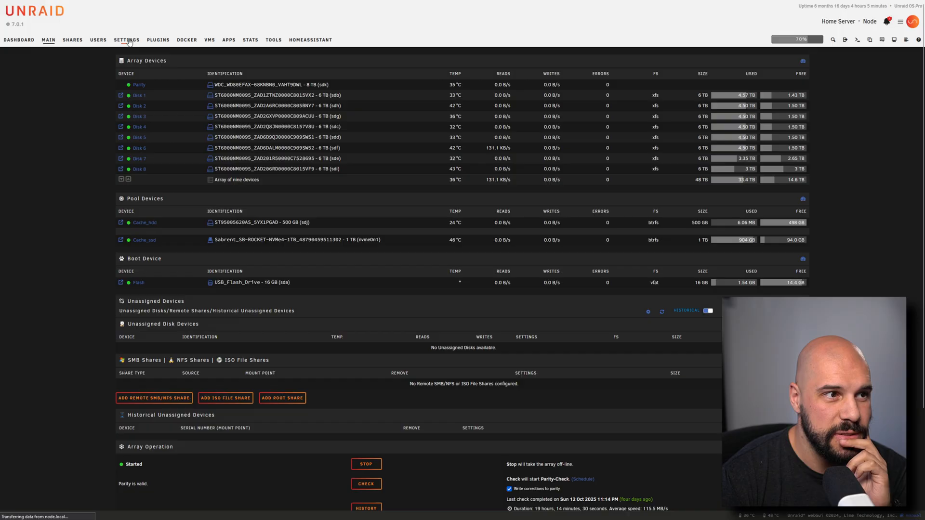
Activate Flash backup under Unraid API Settings in Management Access
click(127, 40)
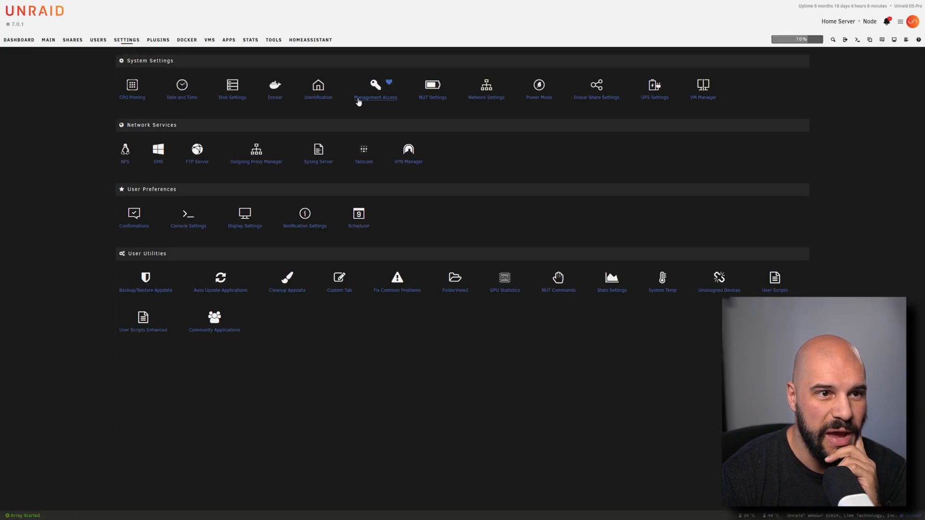
click(375, 89)
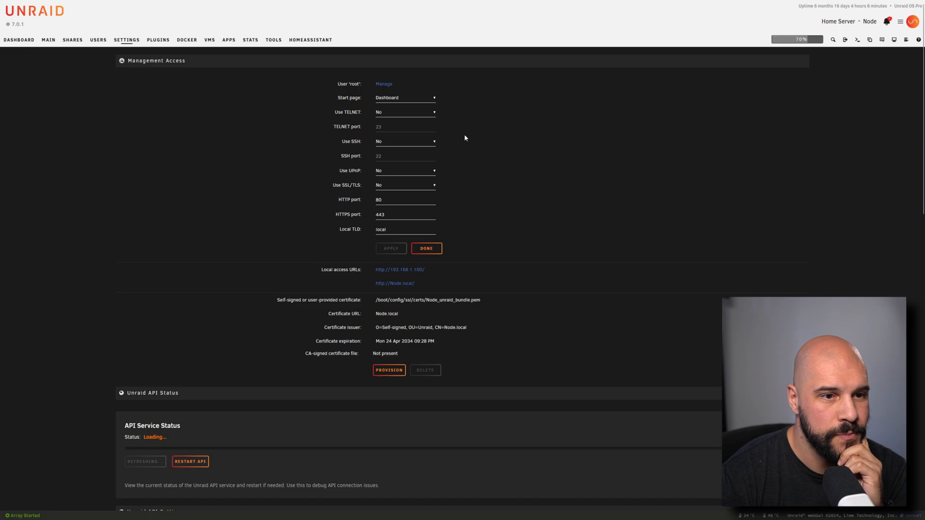
scroll(down, 3)
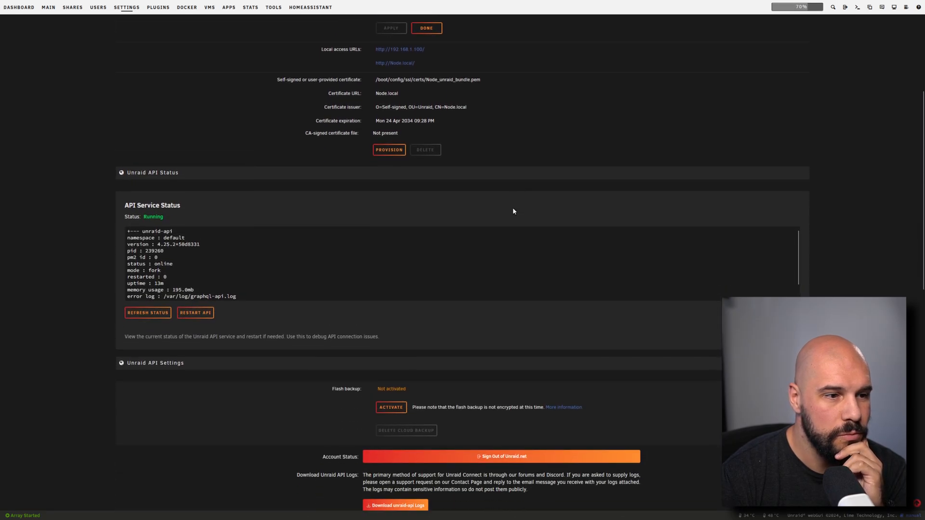
scroll(down, 3)
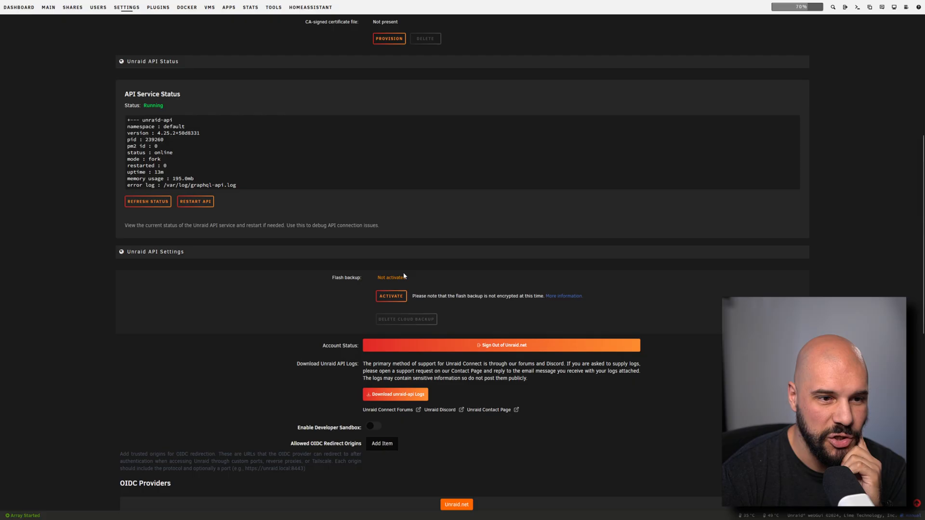
click(390, 296)
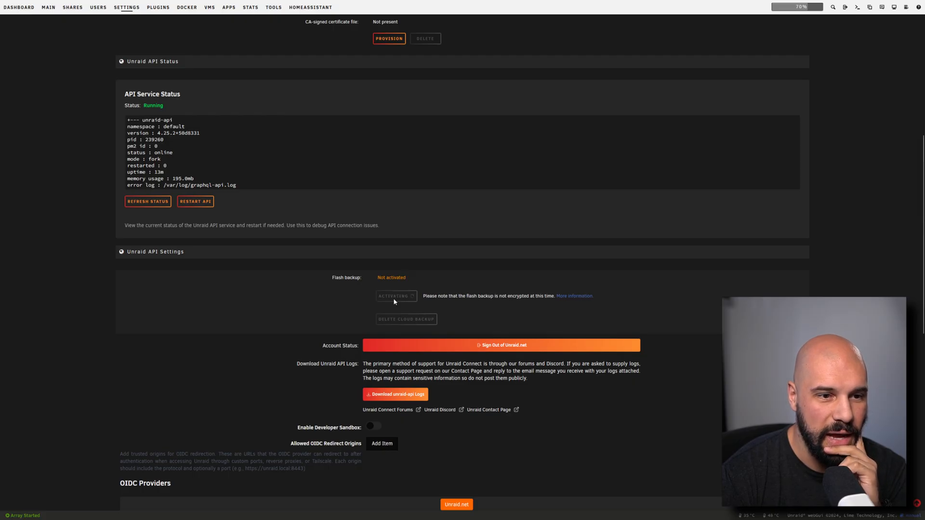
click(393, 296)
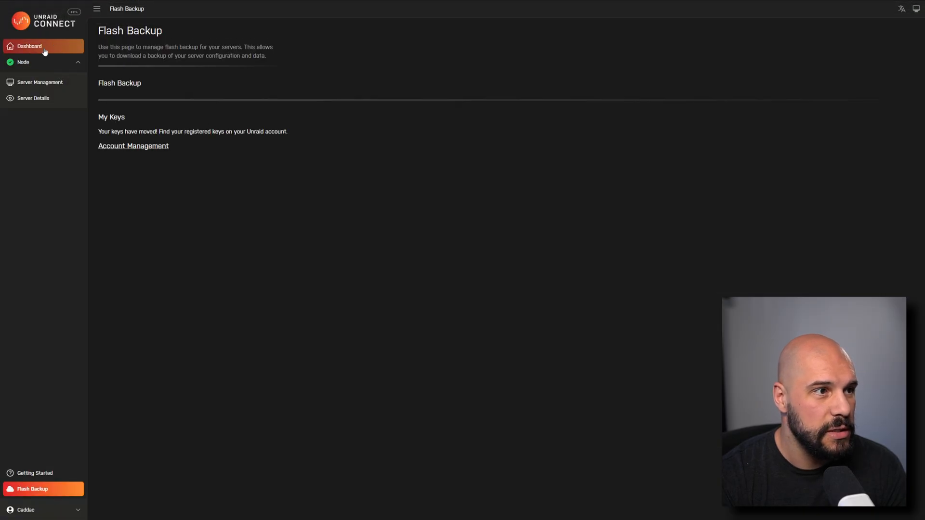
Return to the servers dashboard and review Node's cards, including the recorded flash backup
click(32, 98)
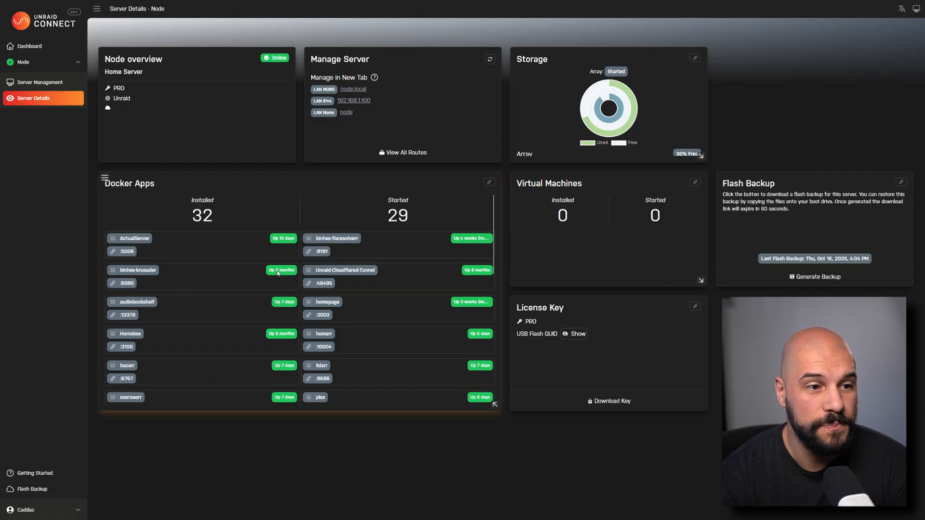
scroll(down, 3)
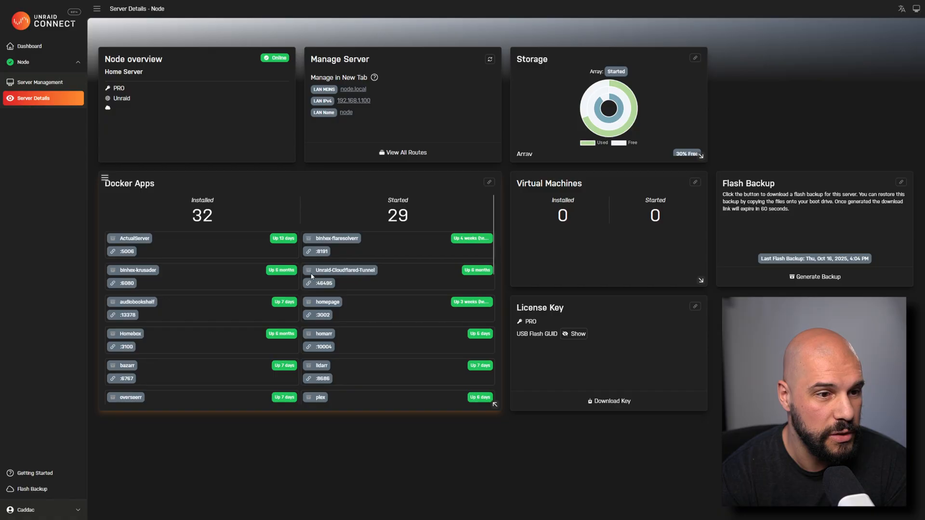
scroll(down, 3)
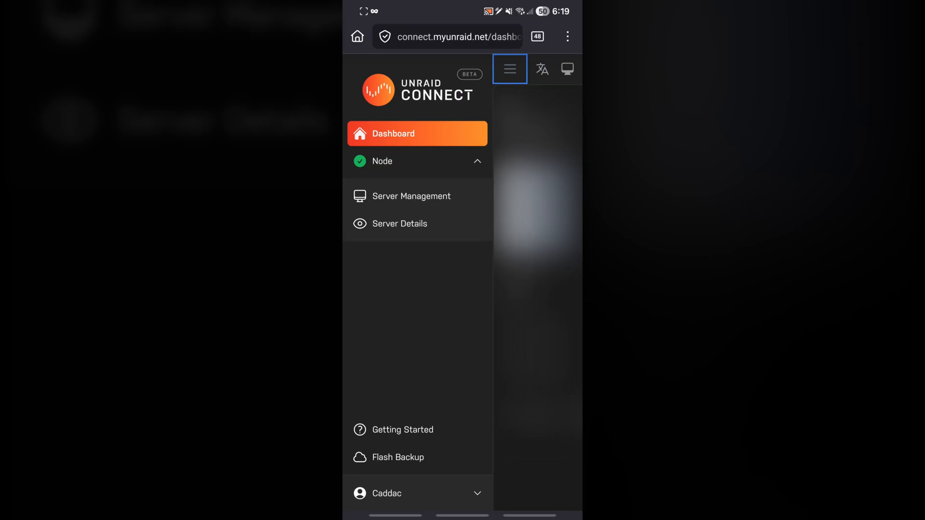
On the phone, go to the servers dashboard and view Node's details page
click(509, 70)
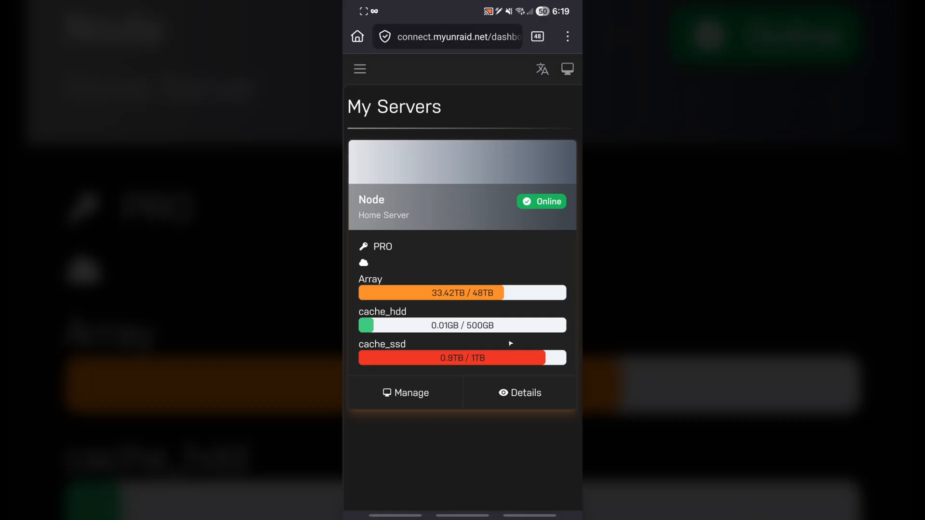
click(406, 392)
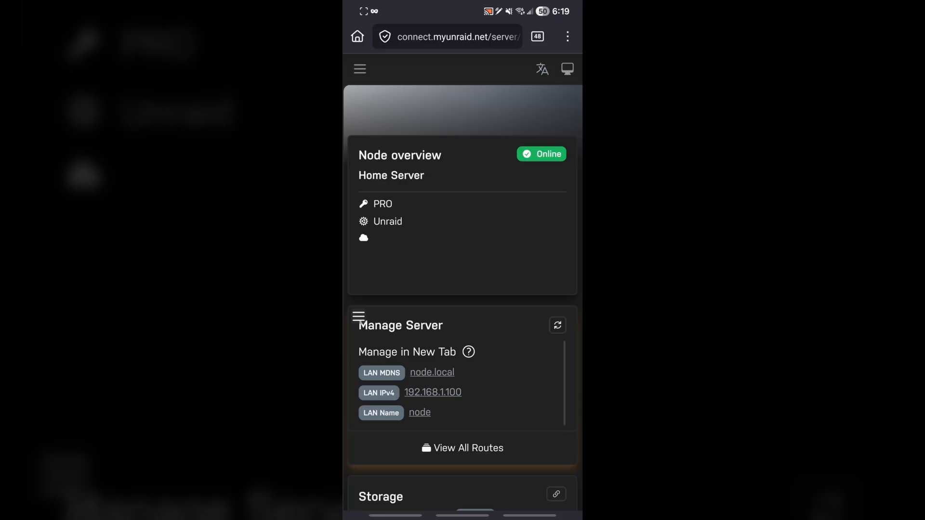
scroll(down, 3)
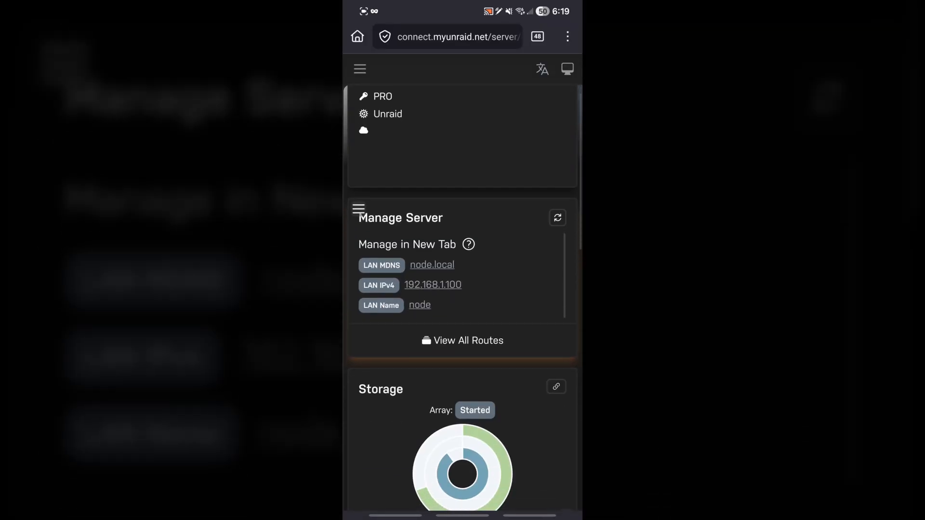
scroll(down, 3)
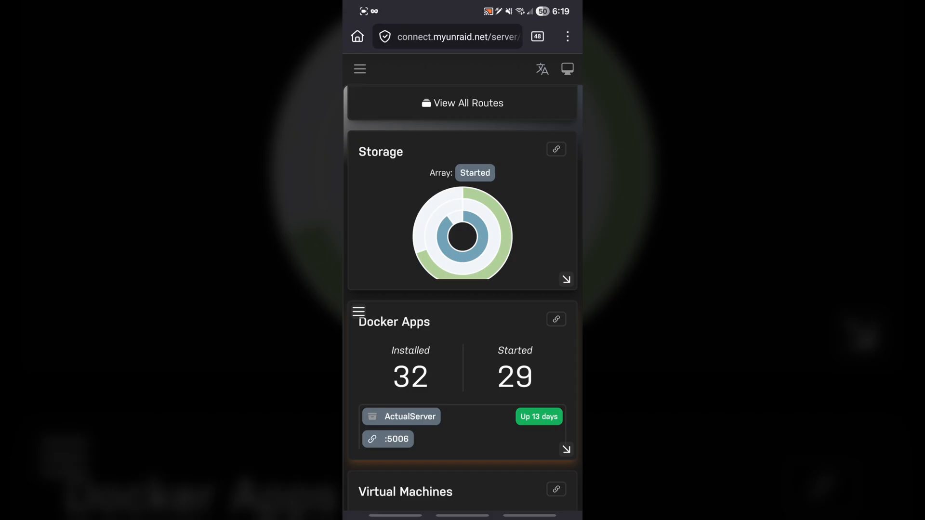
scroll(down, 3)
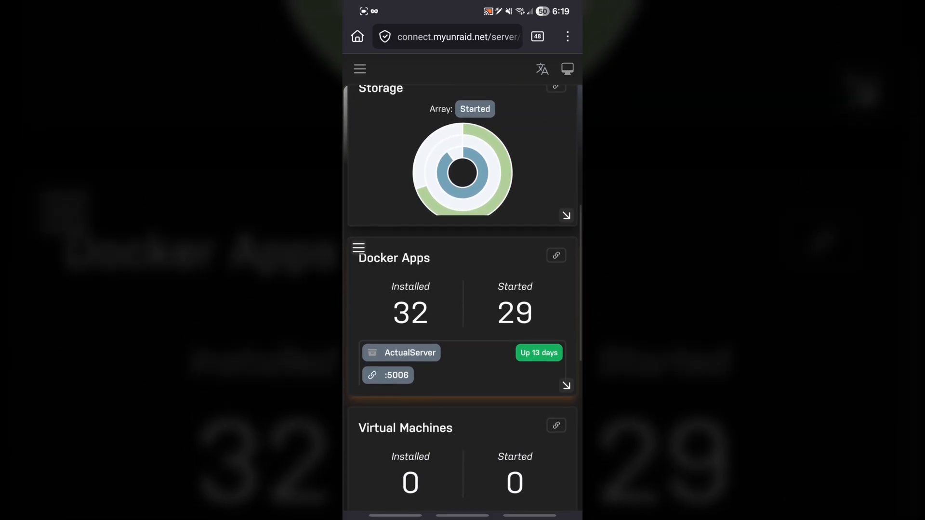
scroll(down, 3)
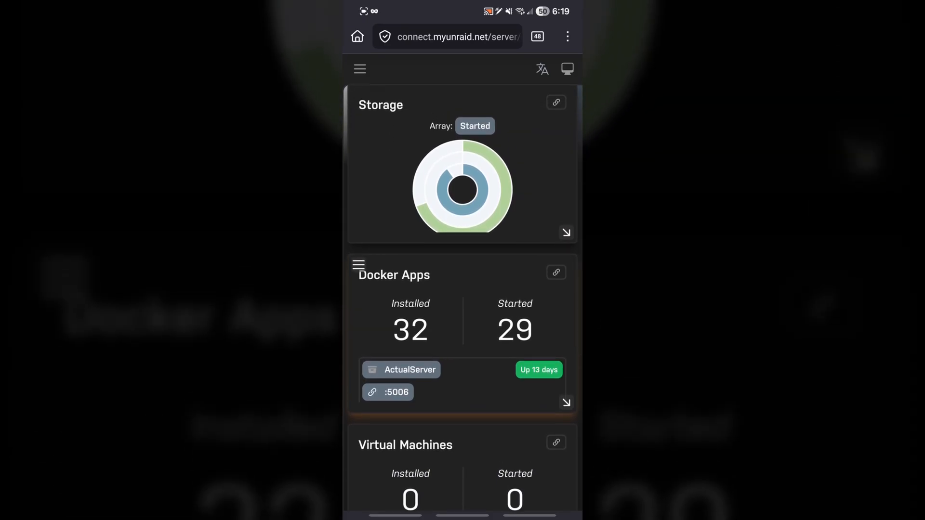
scroll(down, 3)
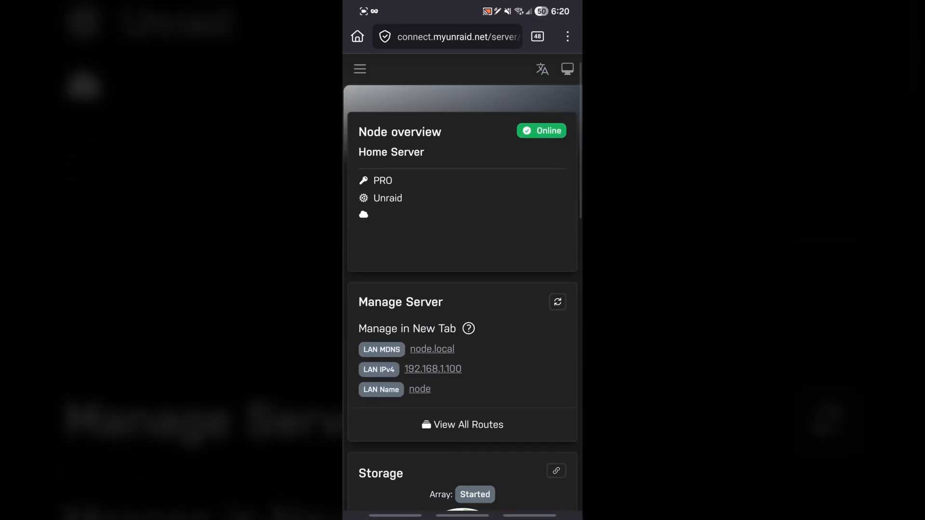
scroll(down, 3)
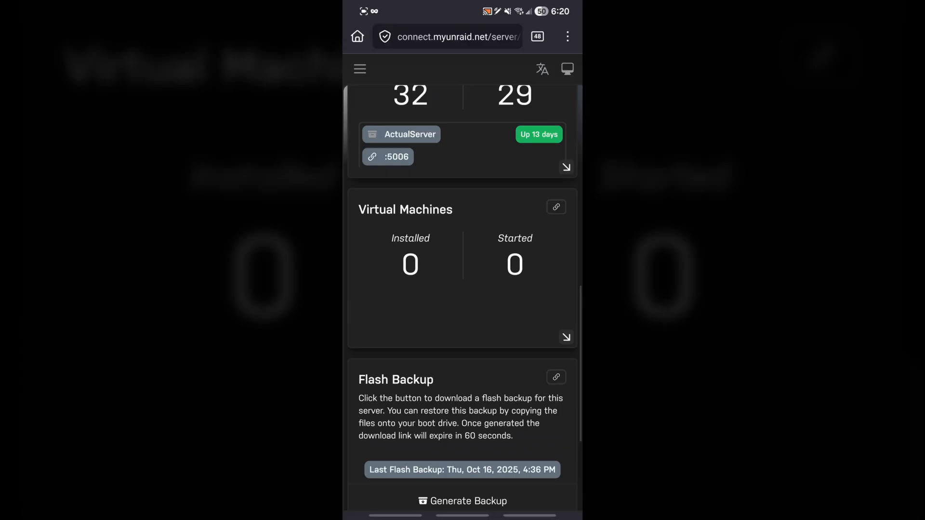
scroll(up, 3)
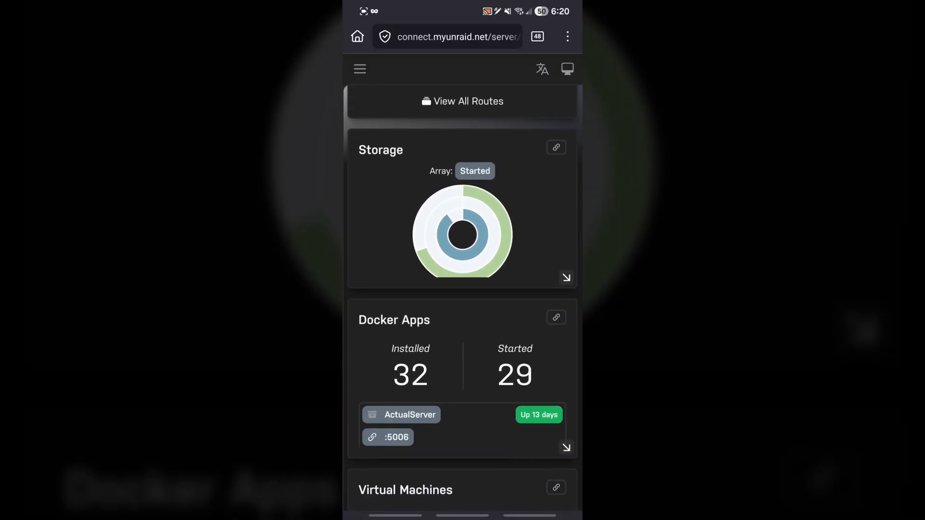
scroll(down, 3)
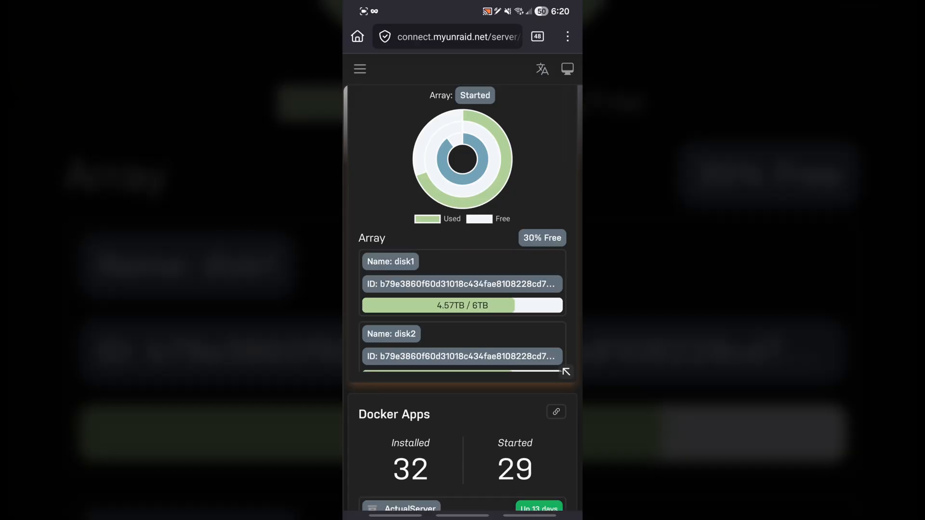
scroll(down, 3)
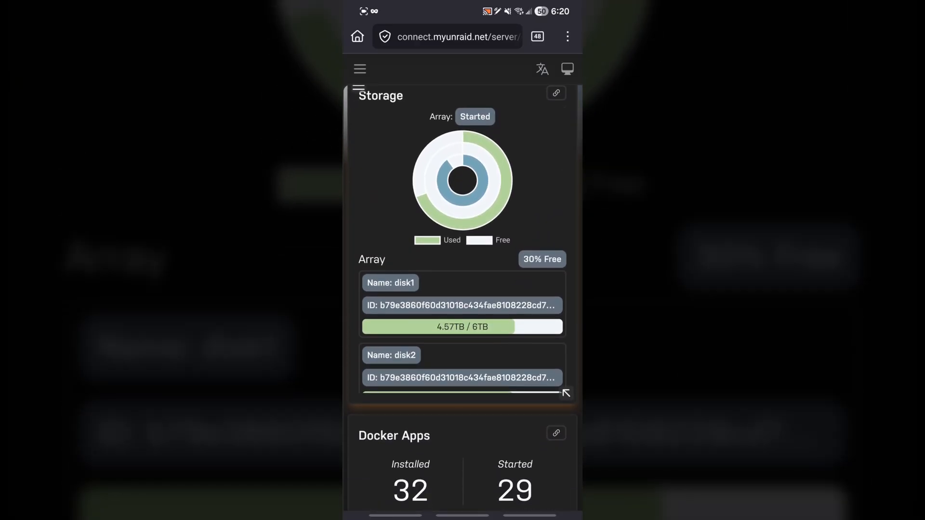
scroll(down, 3)
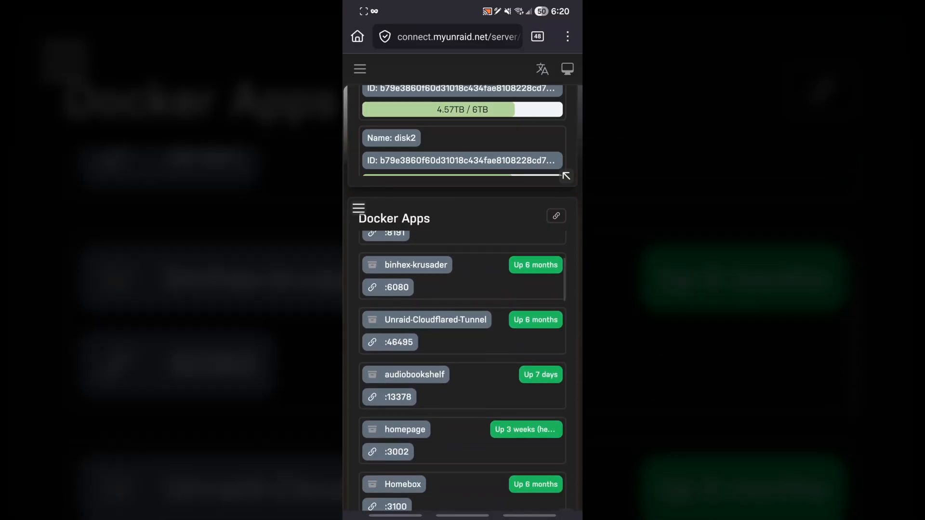
scroll(down, 3)
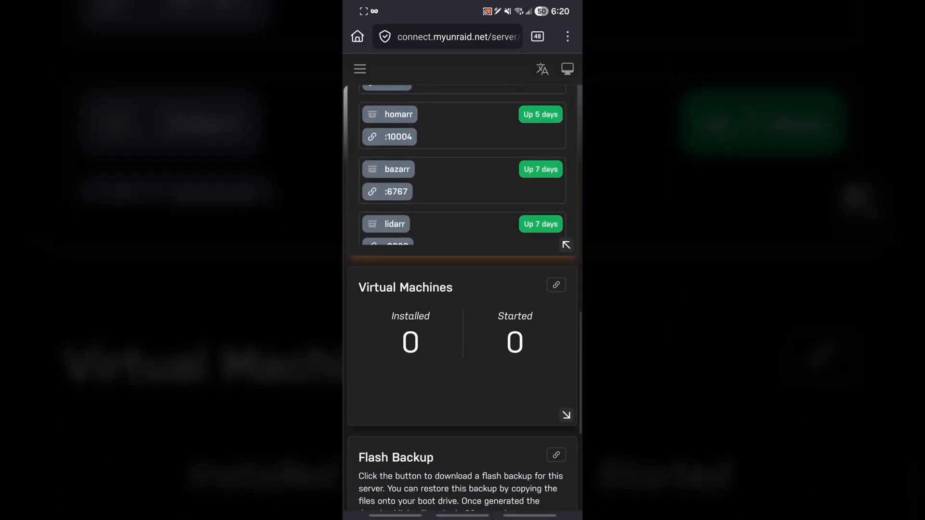
scroll(down, 3)
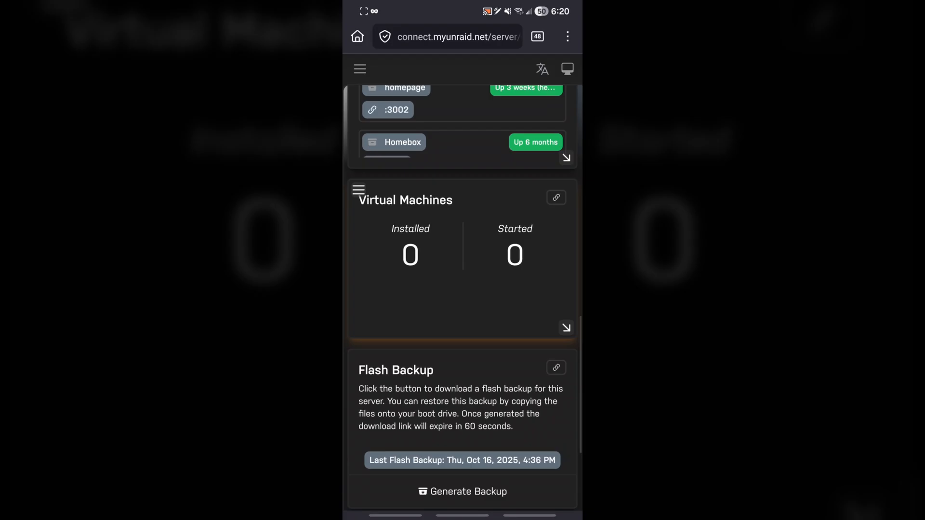
scroll(down, 3)
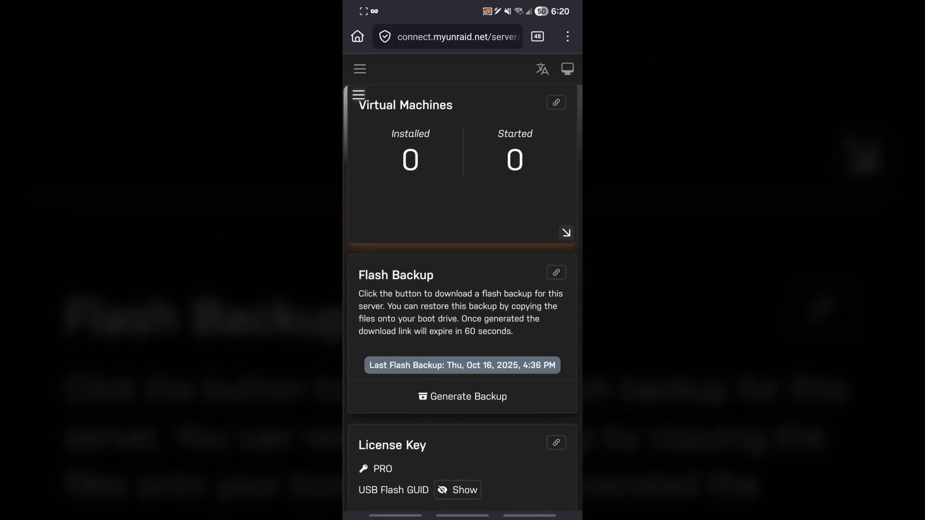
scroll(down, 3)
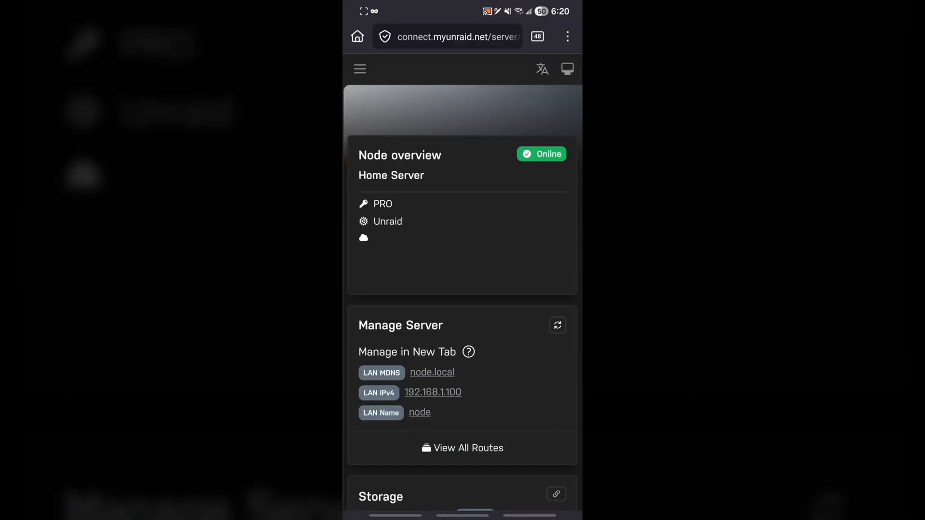
scroll(down, 3)
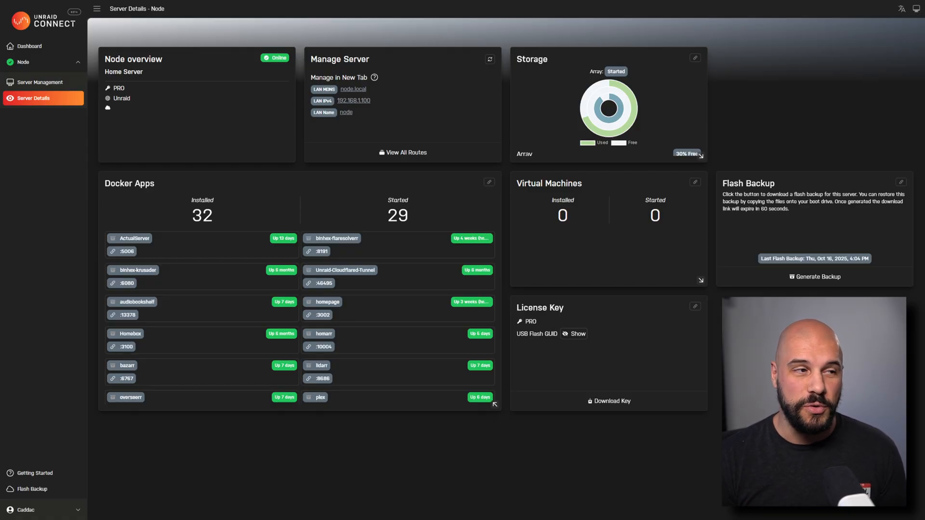
Return to the My Servers dashboard listing Node online
click(29, 46)
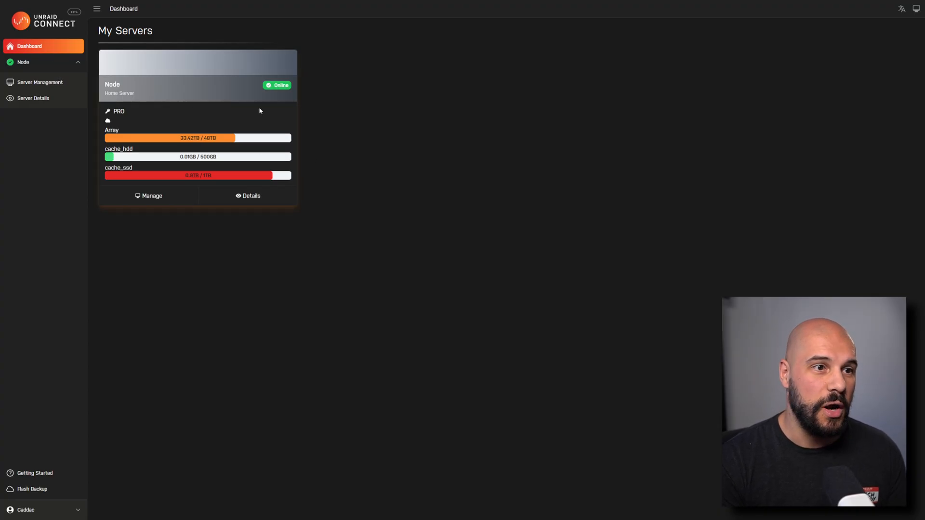
mouse_move(518, 223)
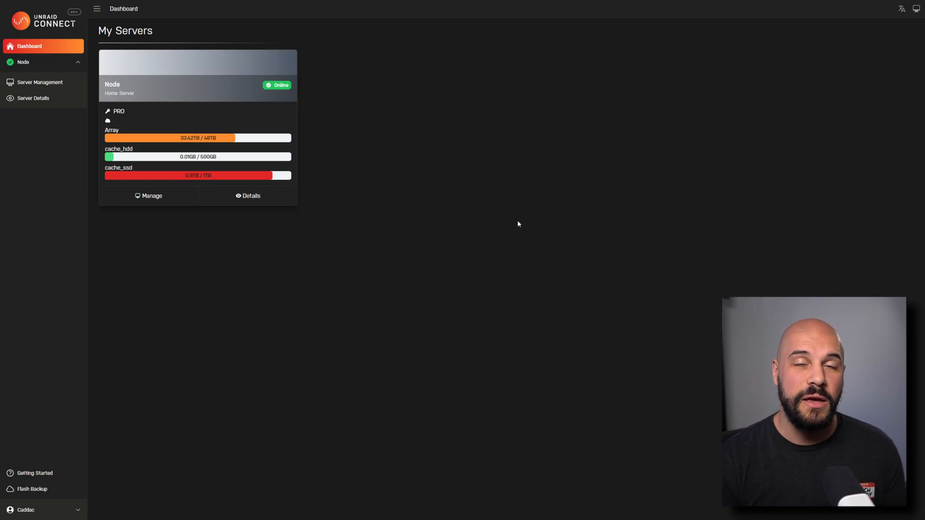